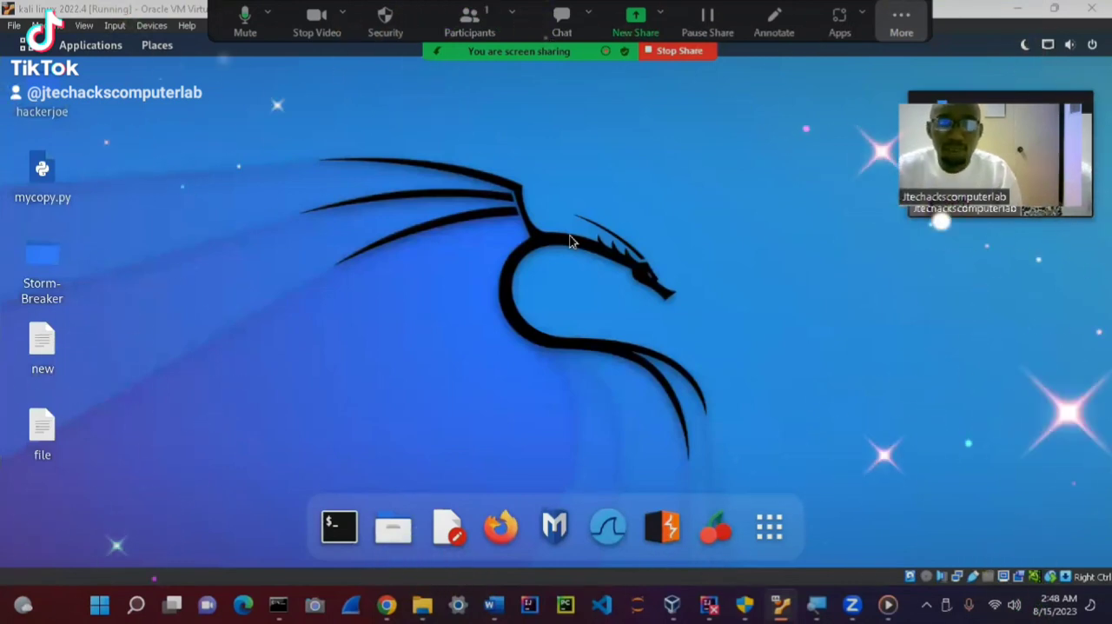
mouse_move(339, 525)
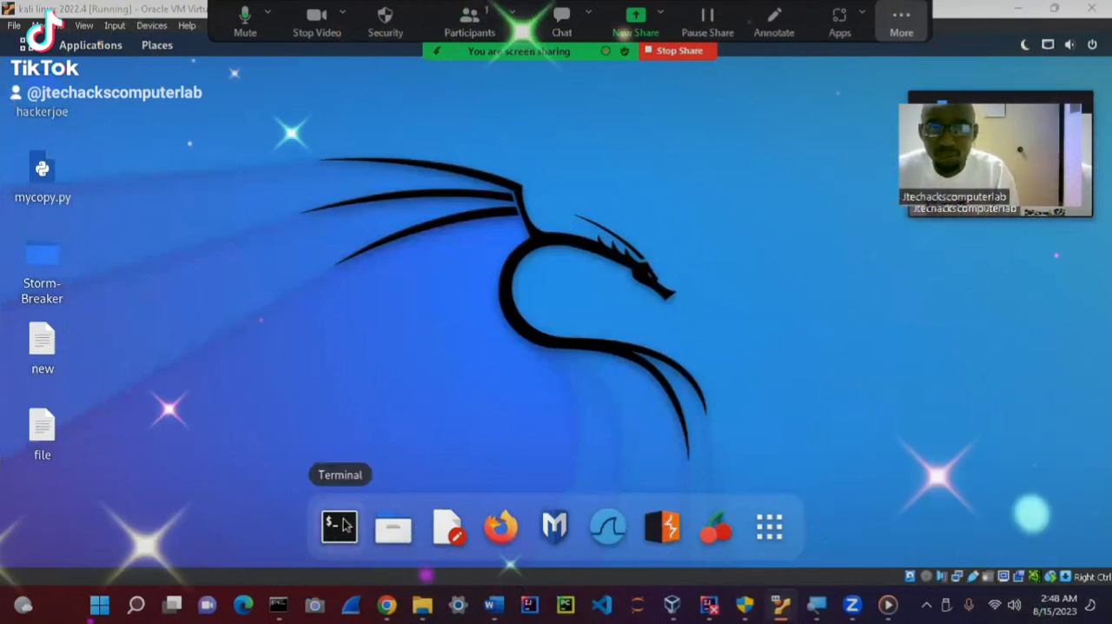
Launch a terminal from the dock and change into the Desktop directory with cd Desktop
left_click(339, 528)
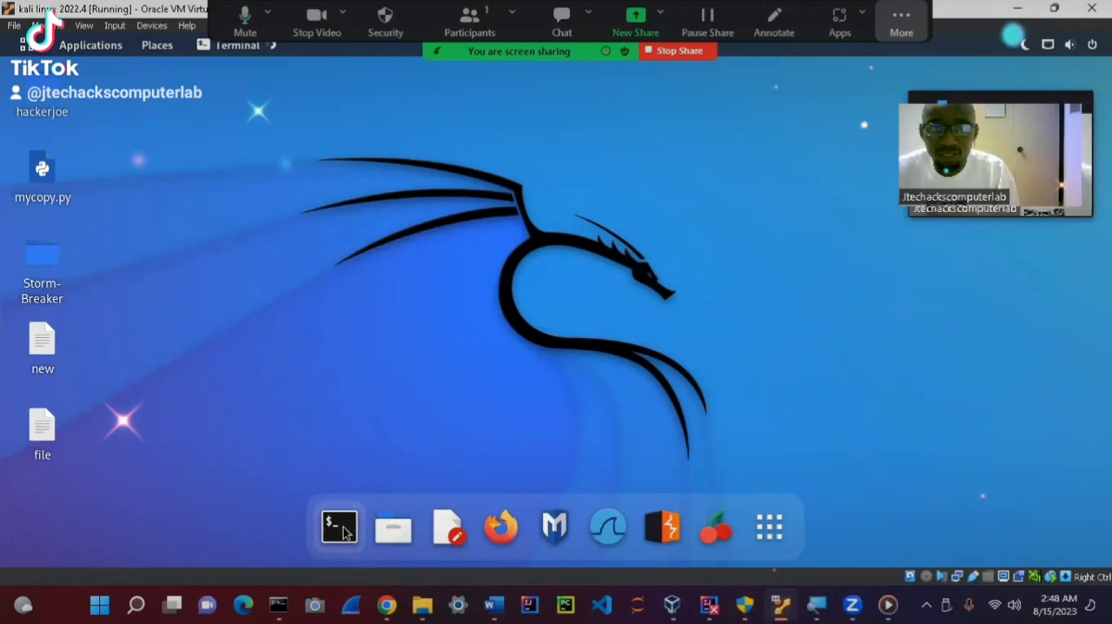
left_click(339, 529)
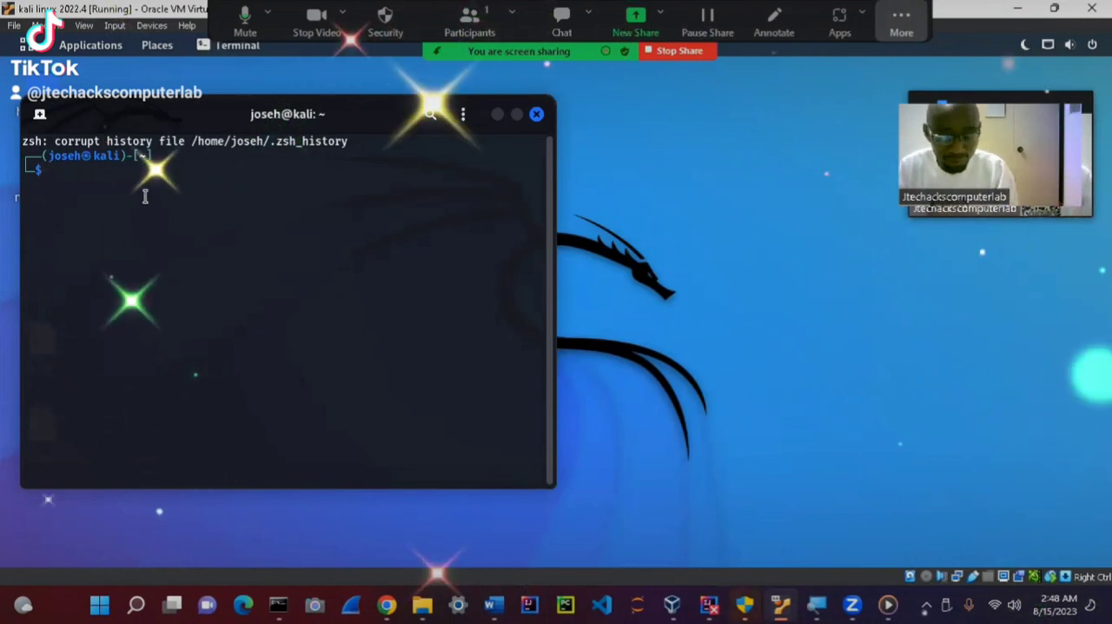
type("cd")
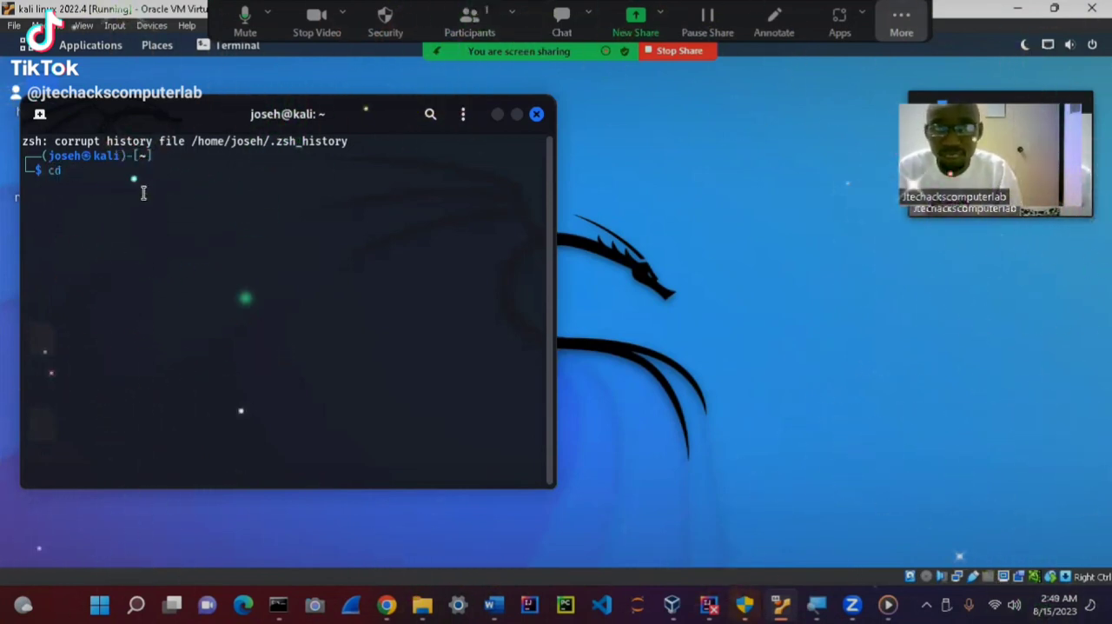
type("D")
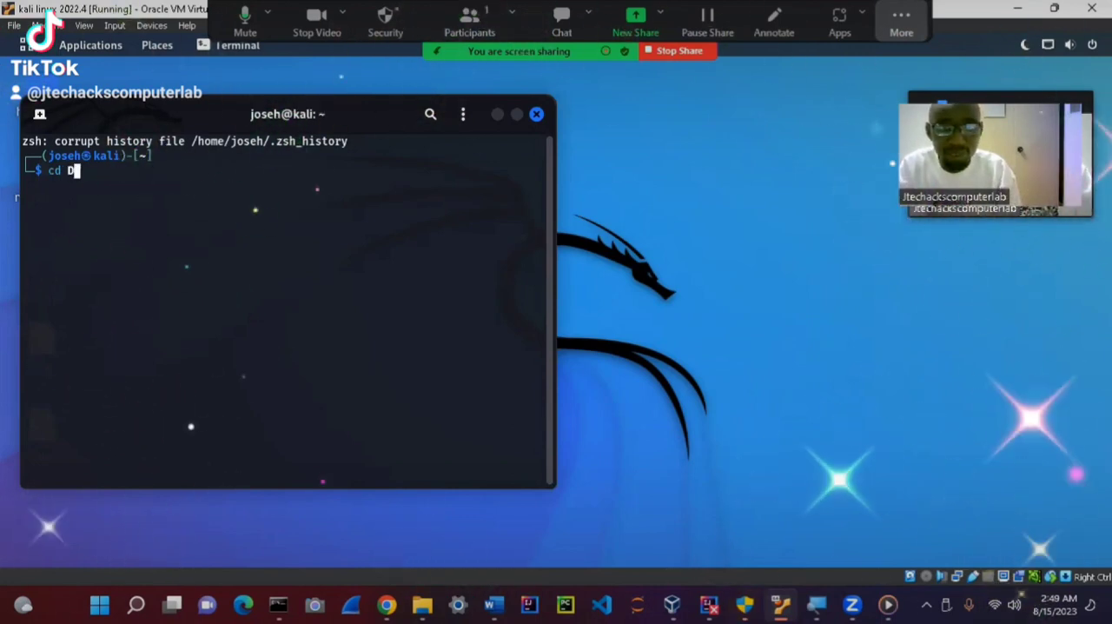
type("esk")
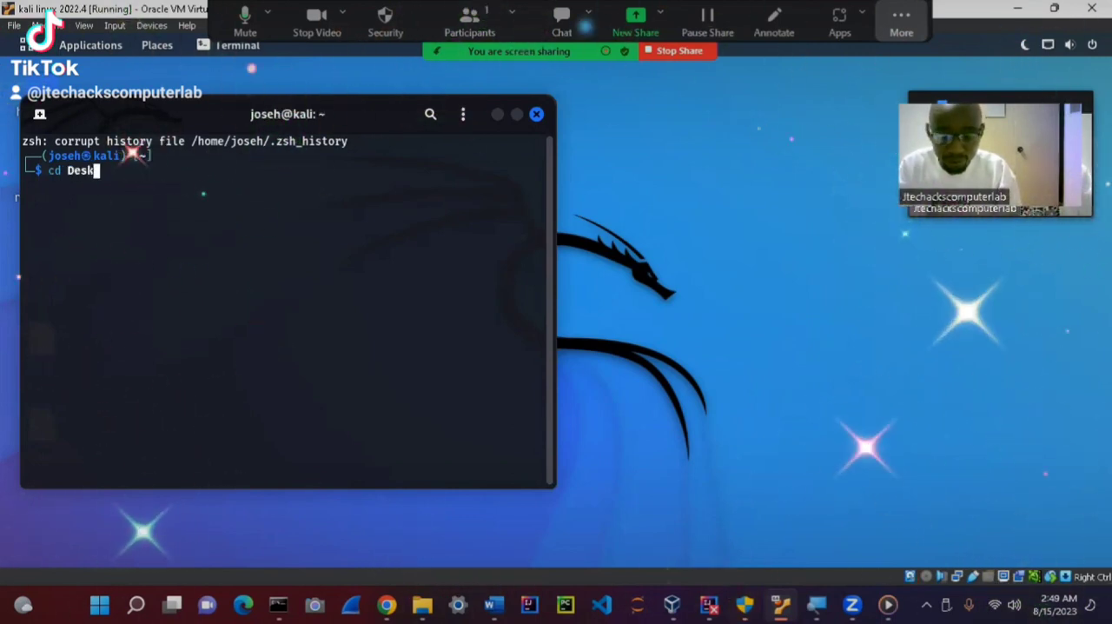
type("top")
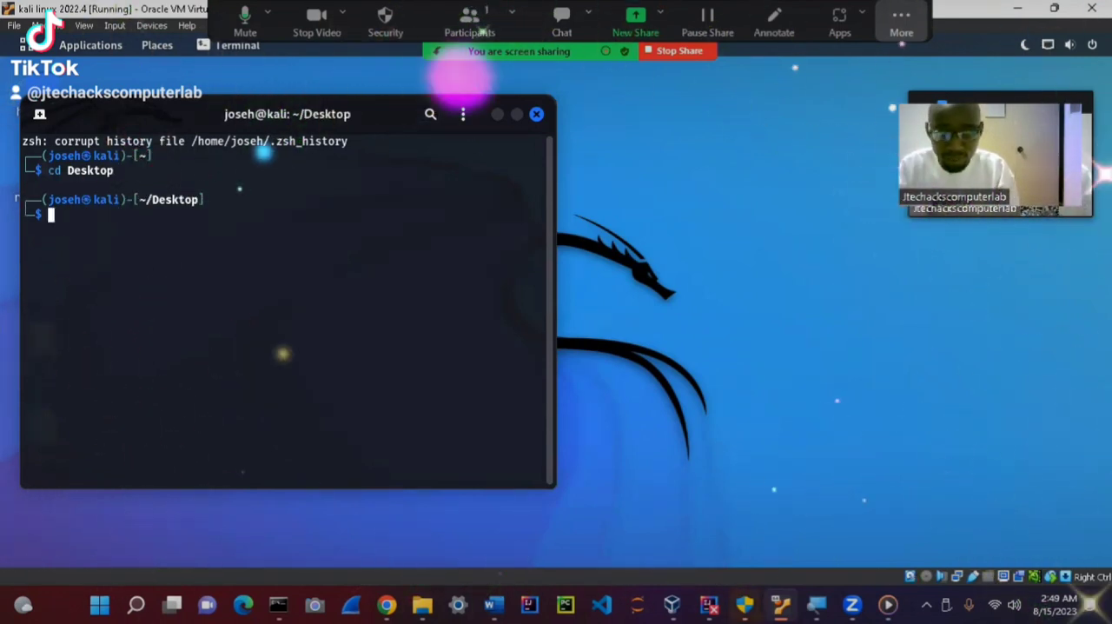
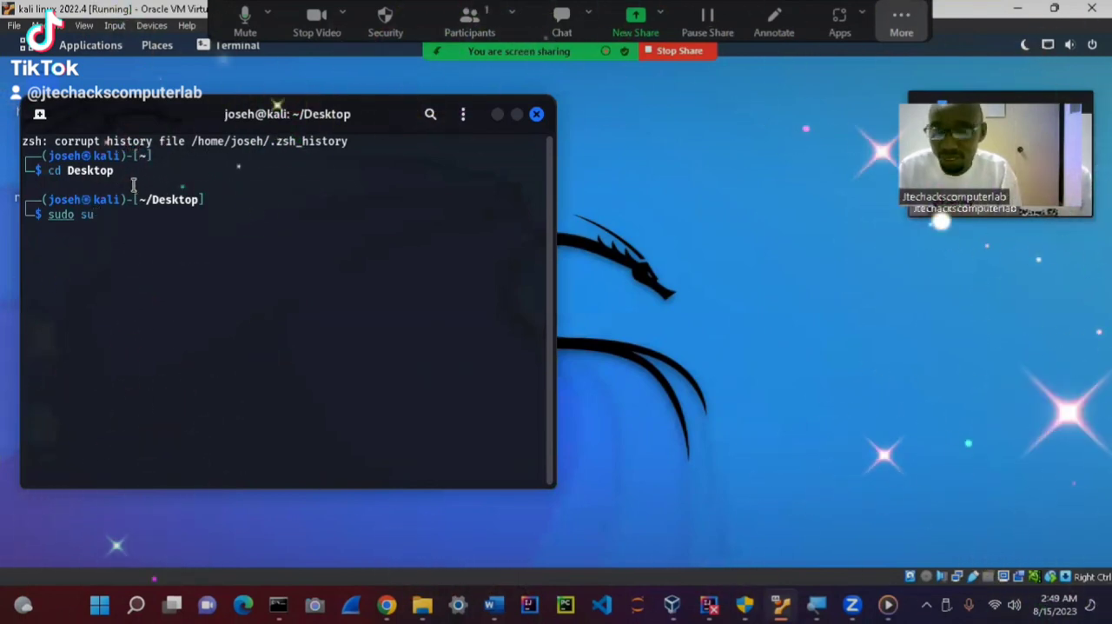
Become root via sudo su and confirm the directory /home/joseh/Desktop with pwd
key("Return")
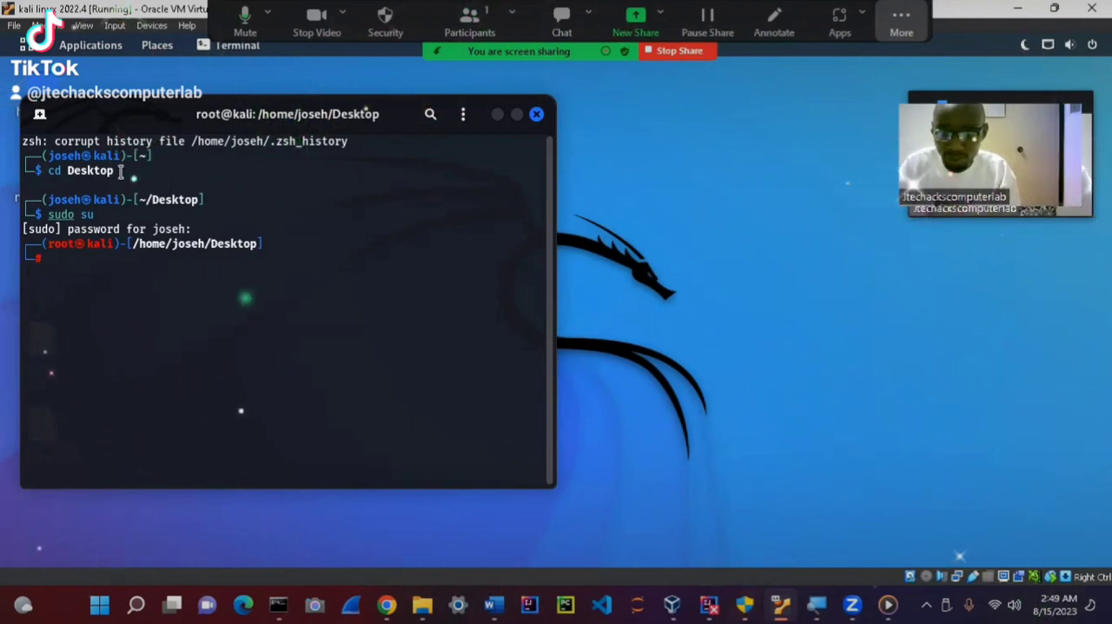
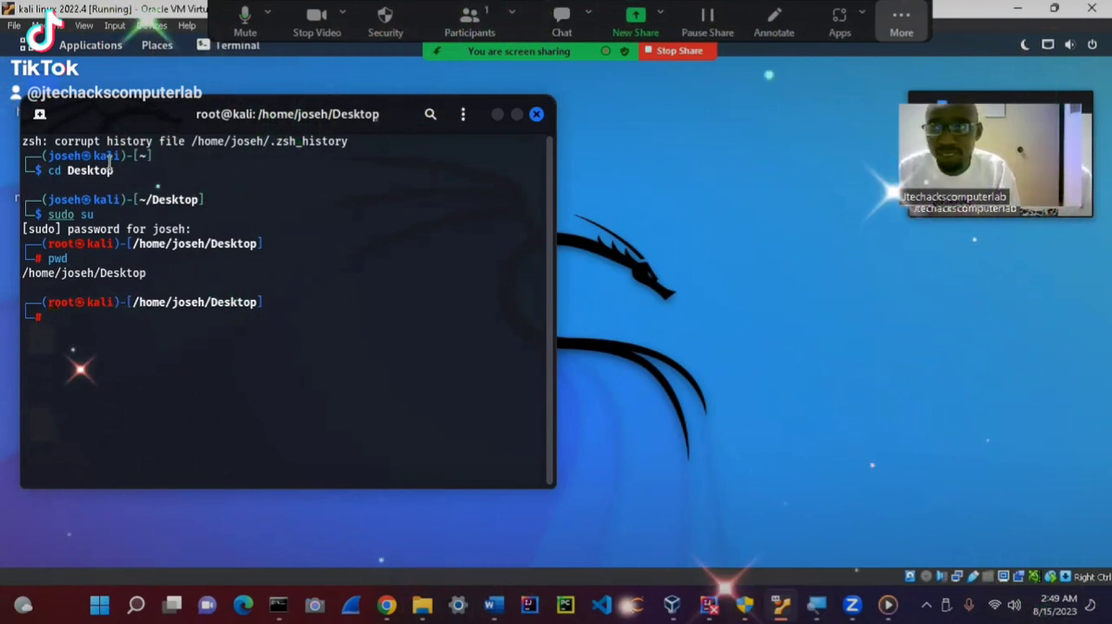
Run date (Mon Aug 14 2023) and whoami, which returns root
type("date")
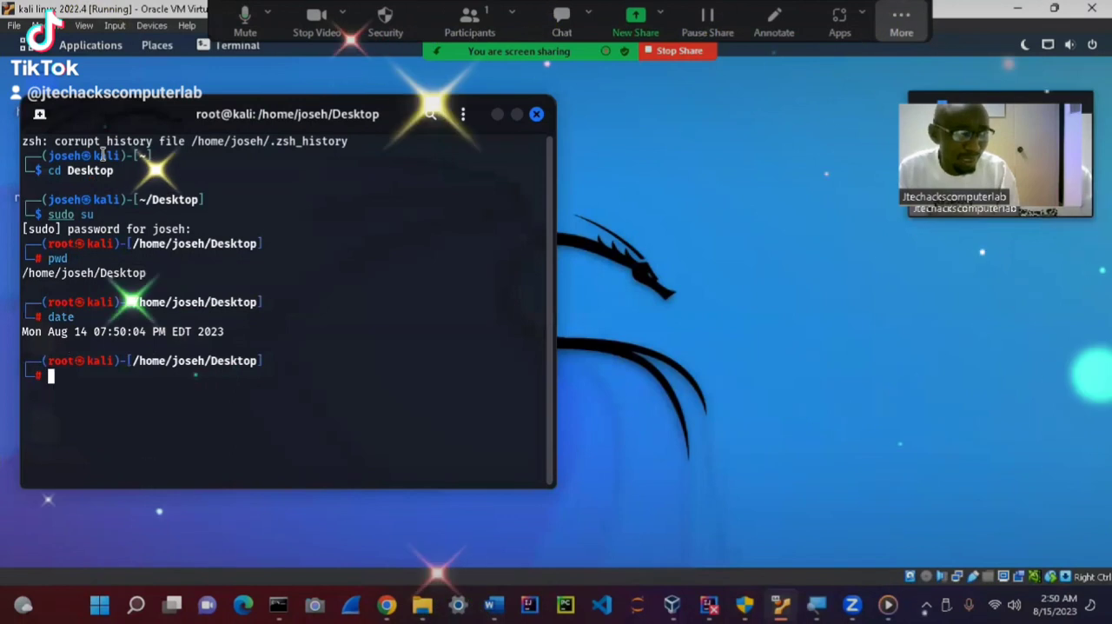
type("whoami")
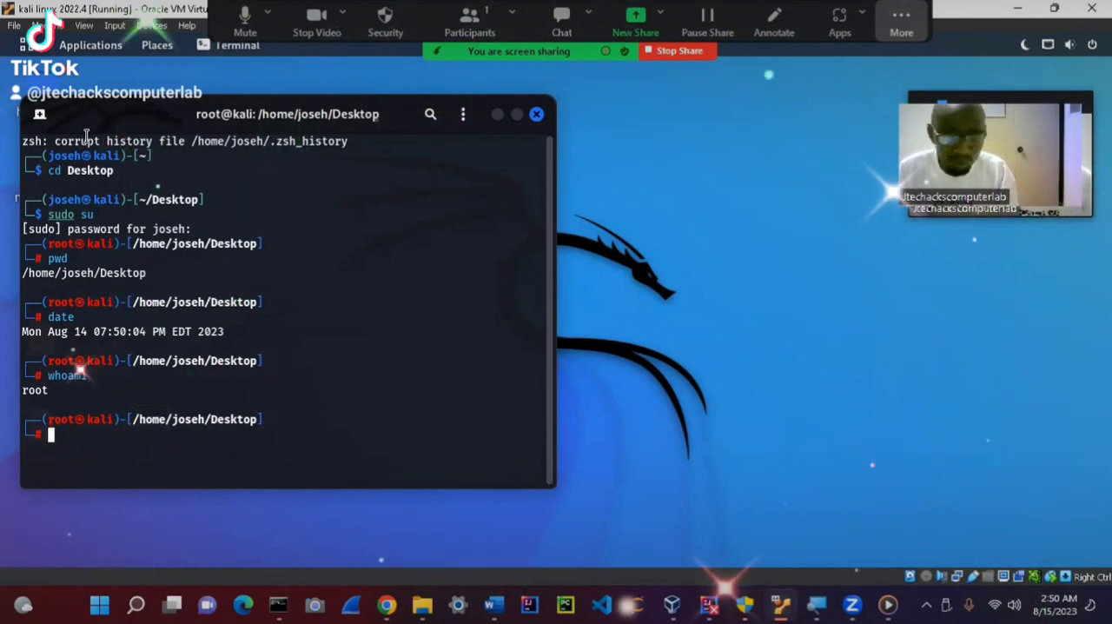
List the Desktop files with ls, then run uname (Linux) and users (joseh joseh)
type("ls")
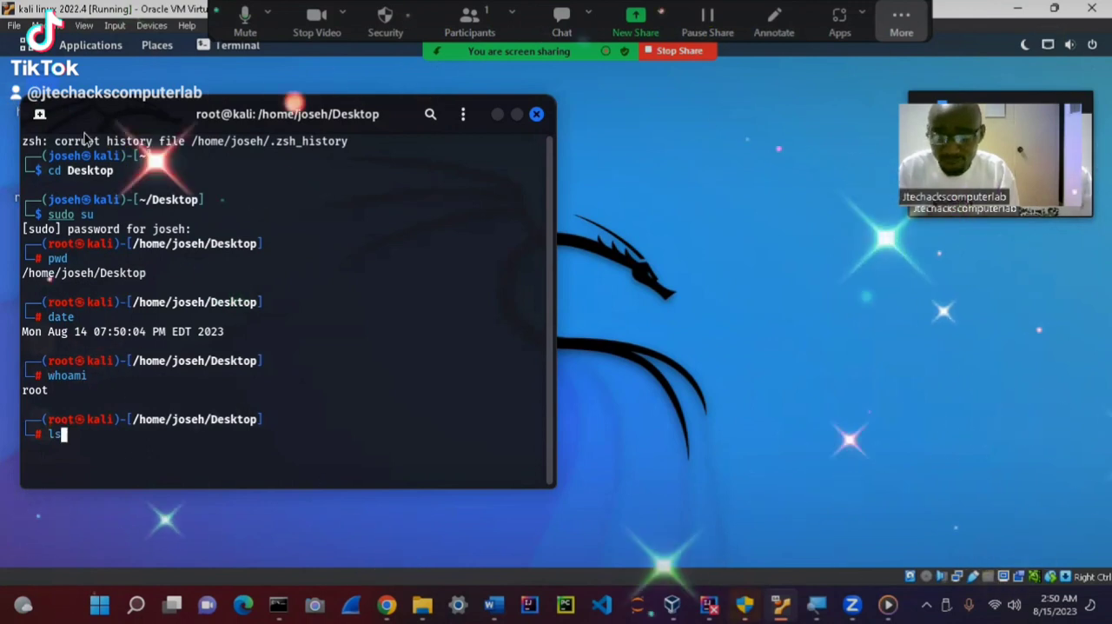
key("Return")
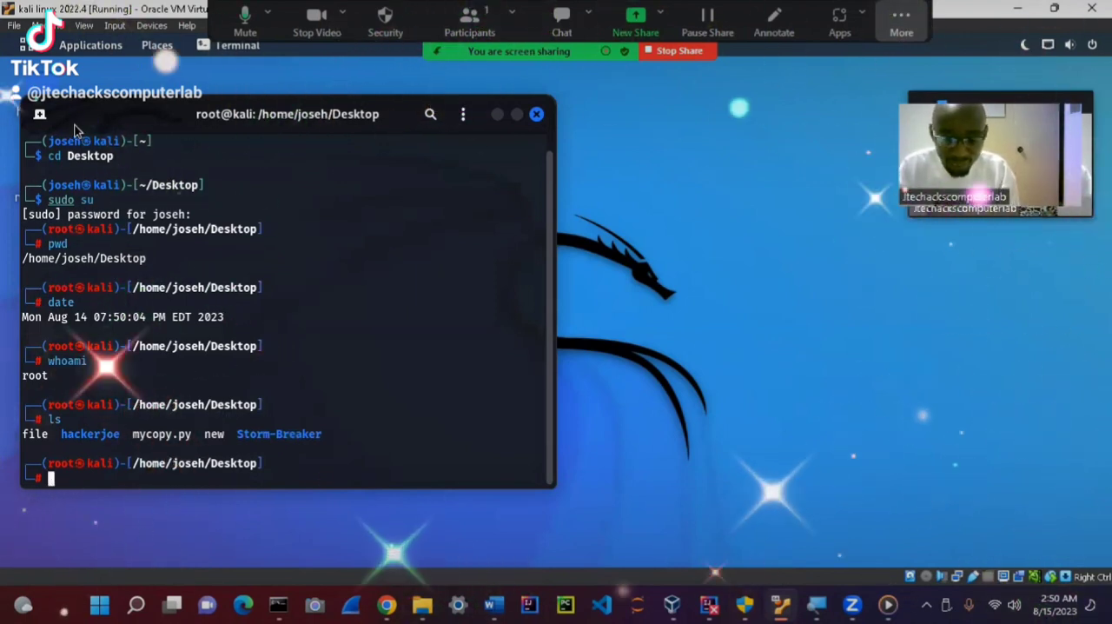
type("uname")
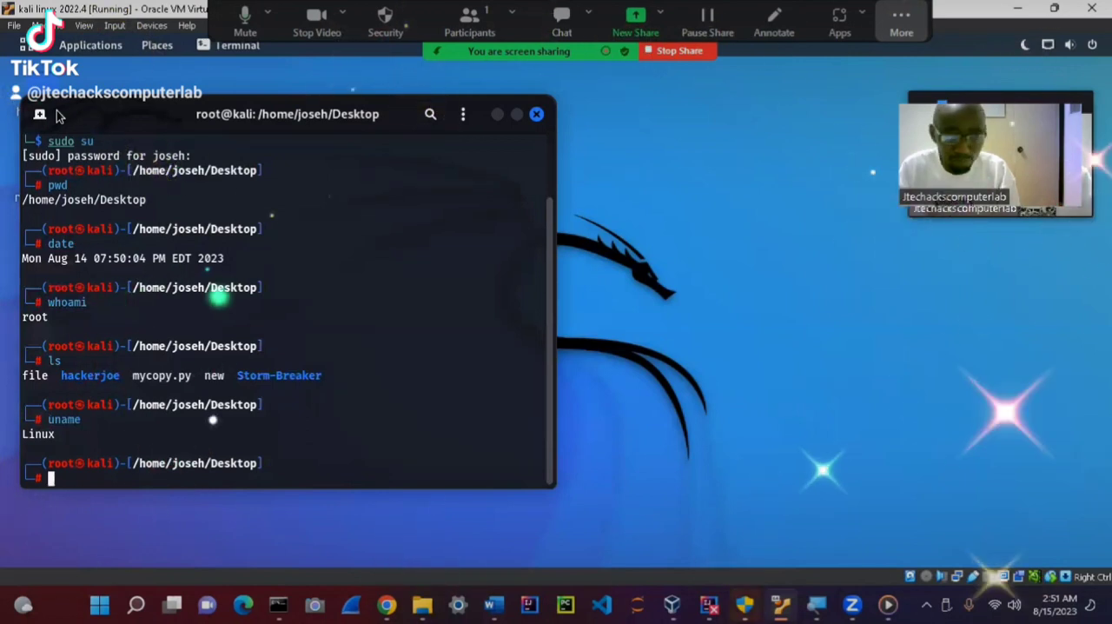
type("users")
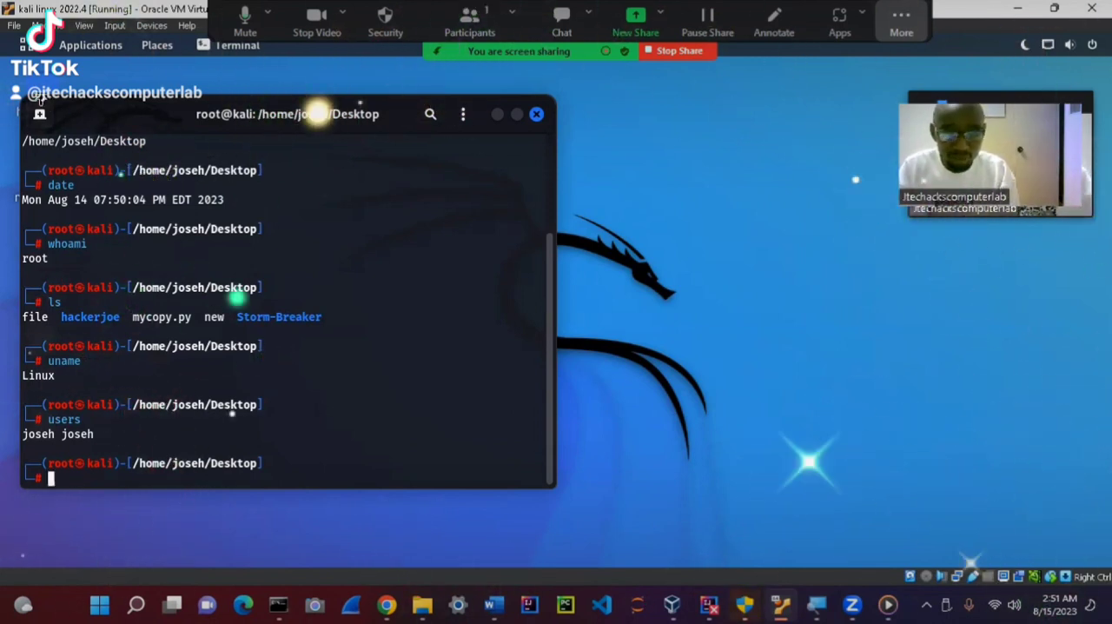
Run top to watch live processes and memory, then close the terminal window
type("top")
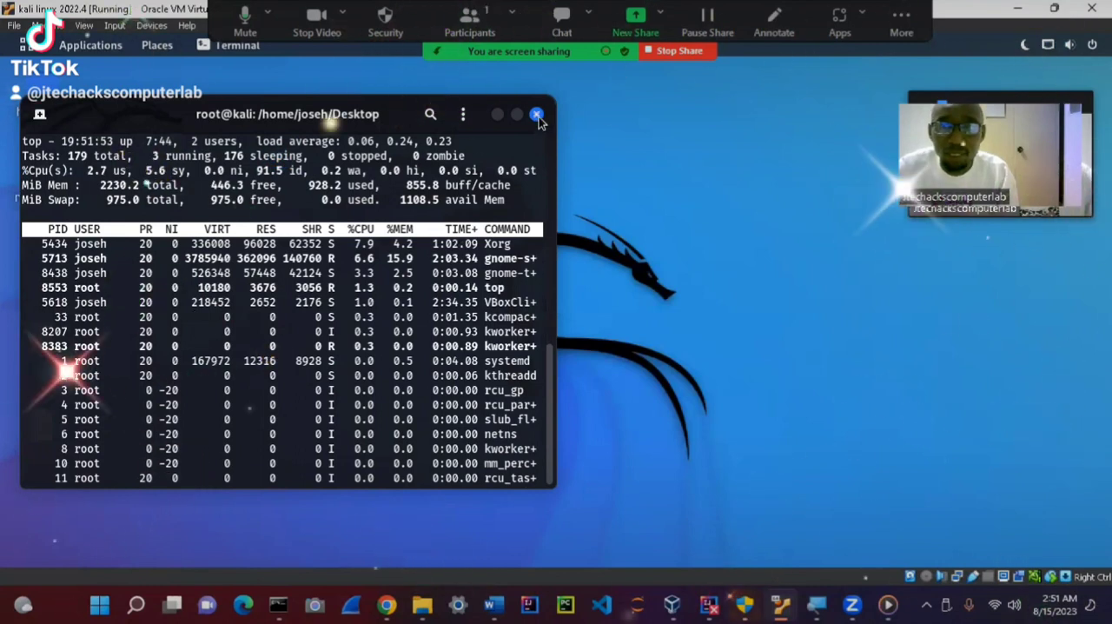
left_click(536, 114)
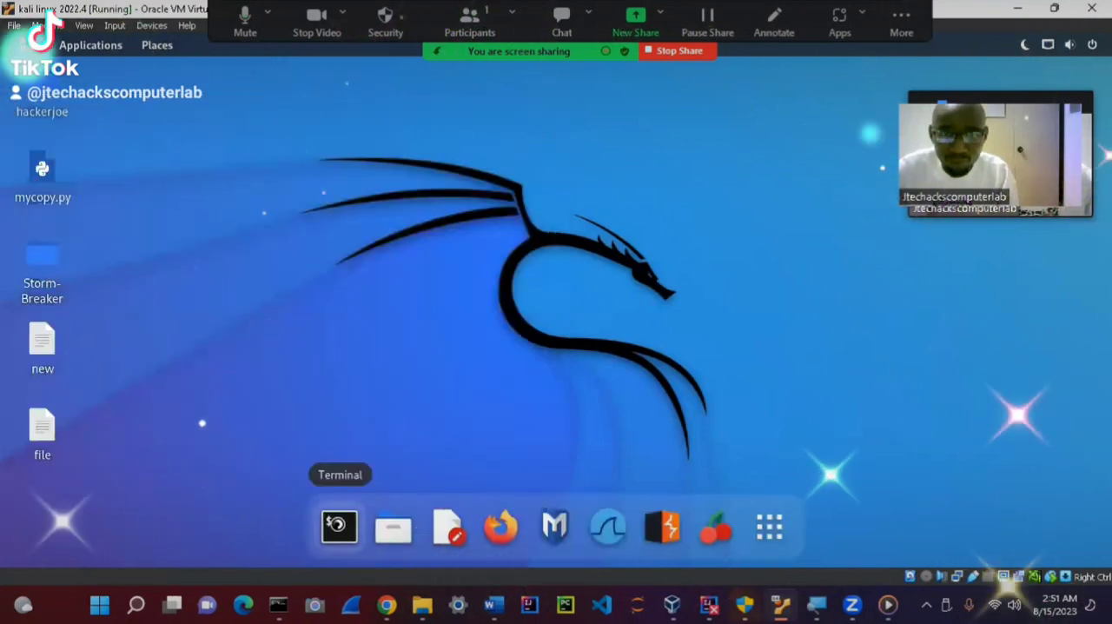
Launch a new root terminal in /home/joseh and show the August 2023 calendar with cal
left_click(339, 526)
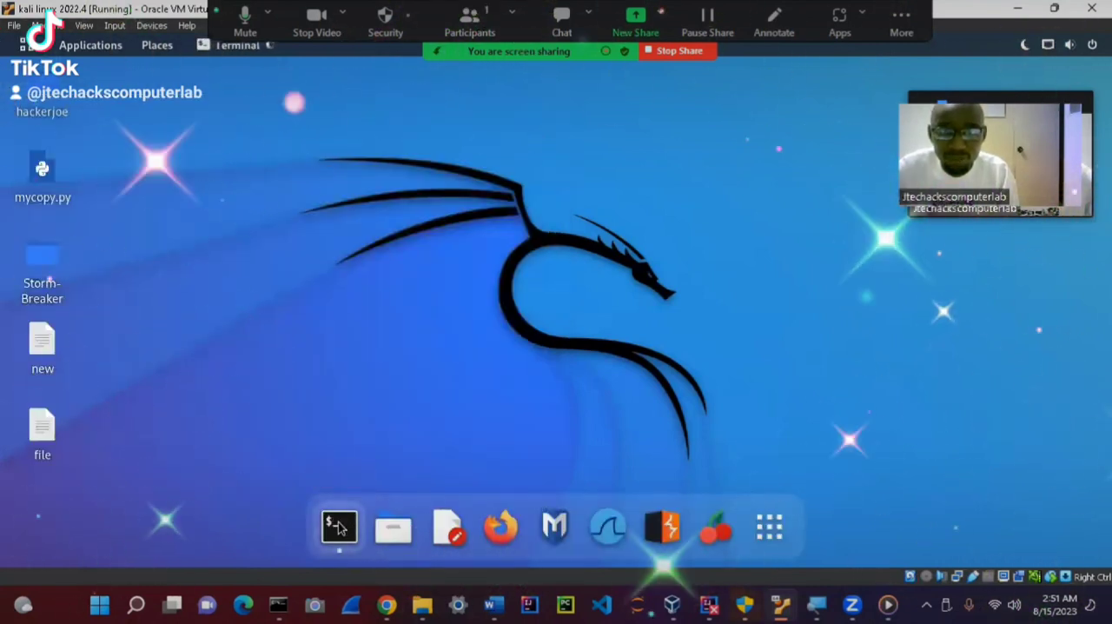
left_click(339, 528)
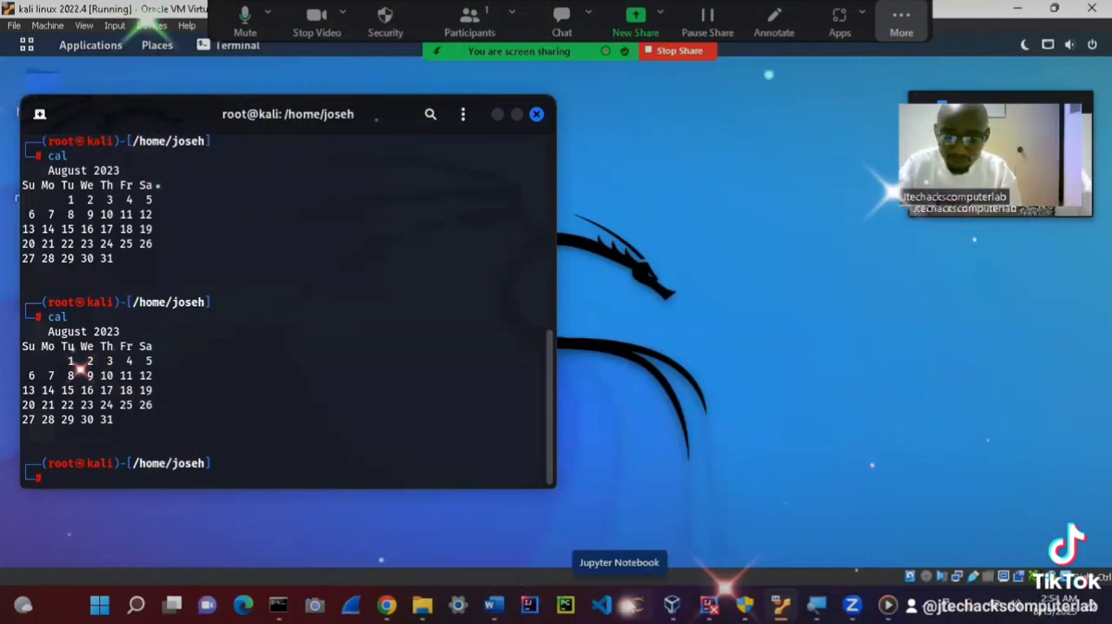
Ping facebook.com and stop it at 26 sent, 26 received, 0% packet loss
type("ping facebook.com")
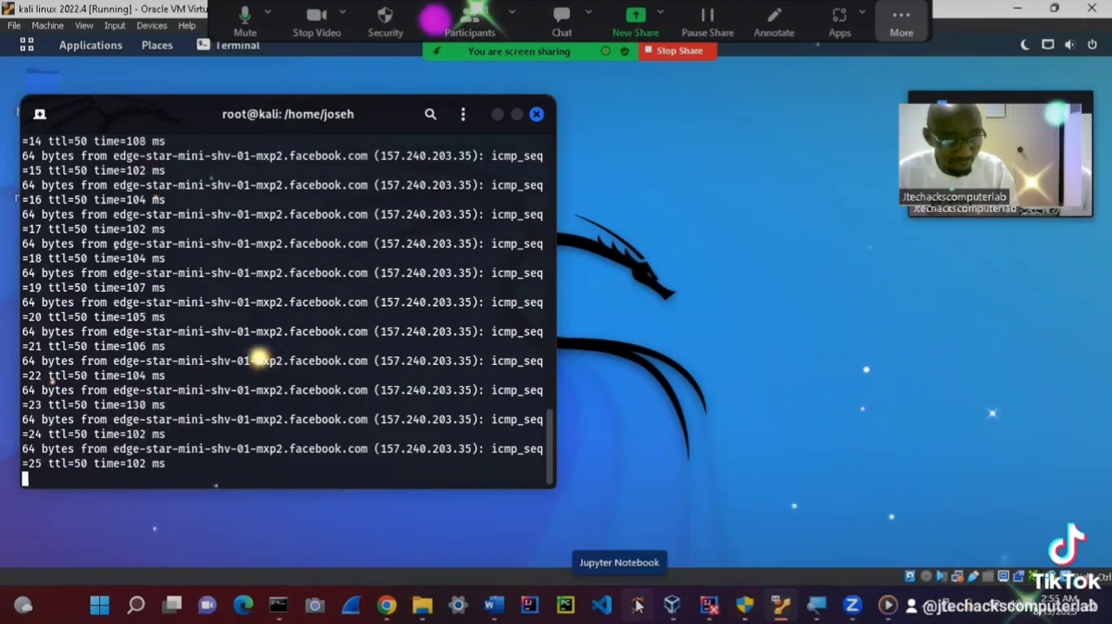
key("ctrl+c")
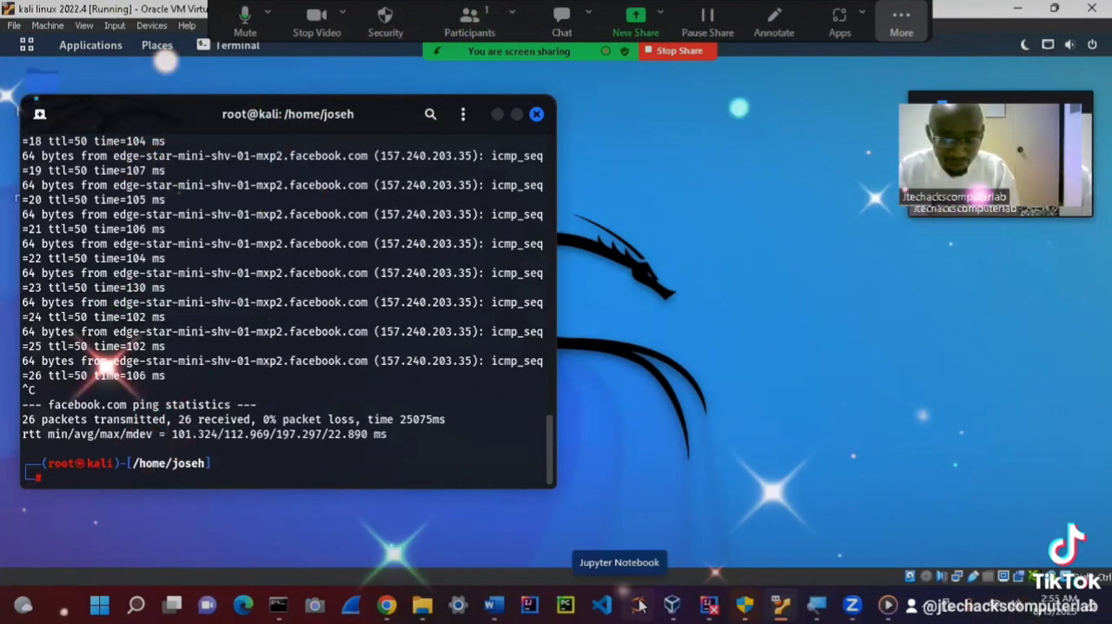
Resolve google.com with dig to 142.250.180.174, then enter ifconfig at the prompt
type("dig google.com")
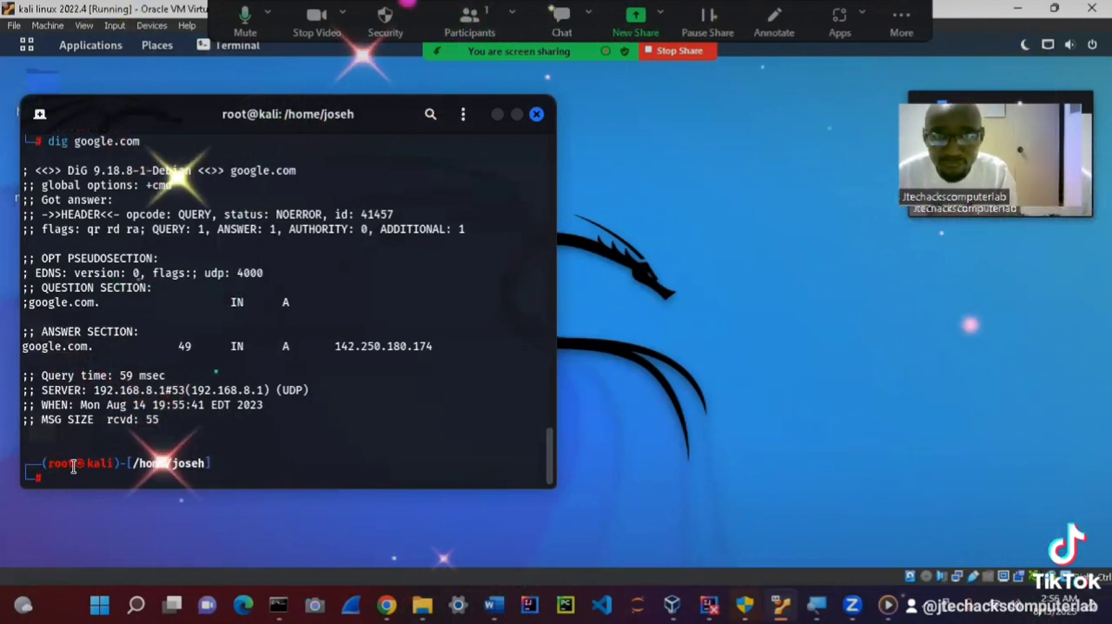
type("ifconfig")
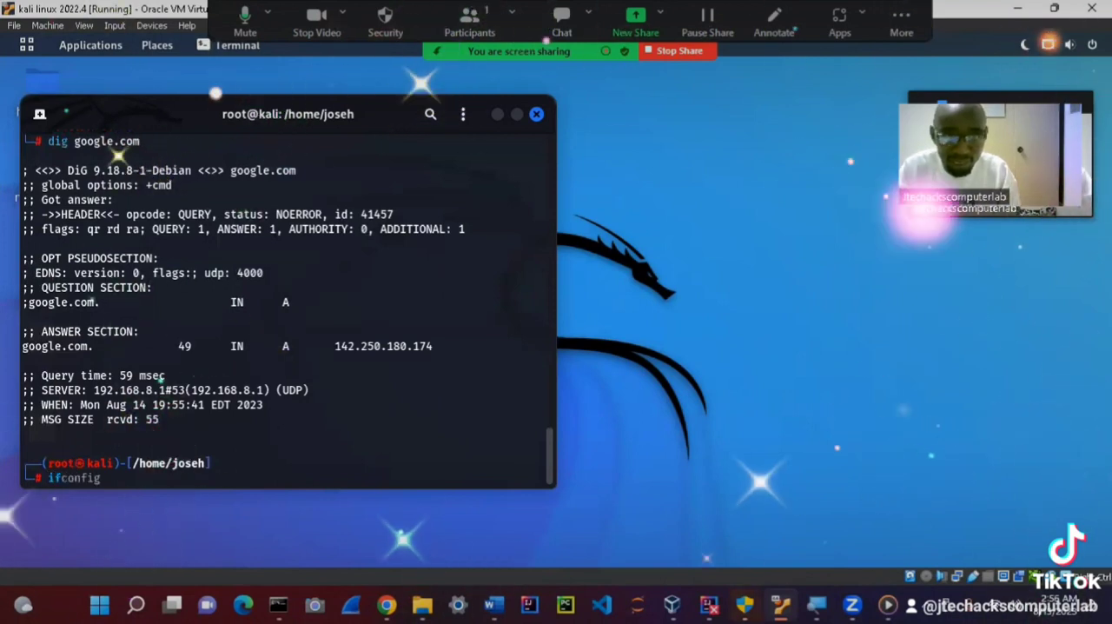
Run ifconfig showing eth0 at 192.168.8.123, then enter netdiscover at the prompt
key("Return")
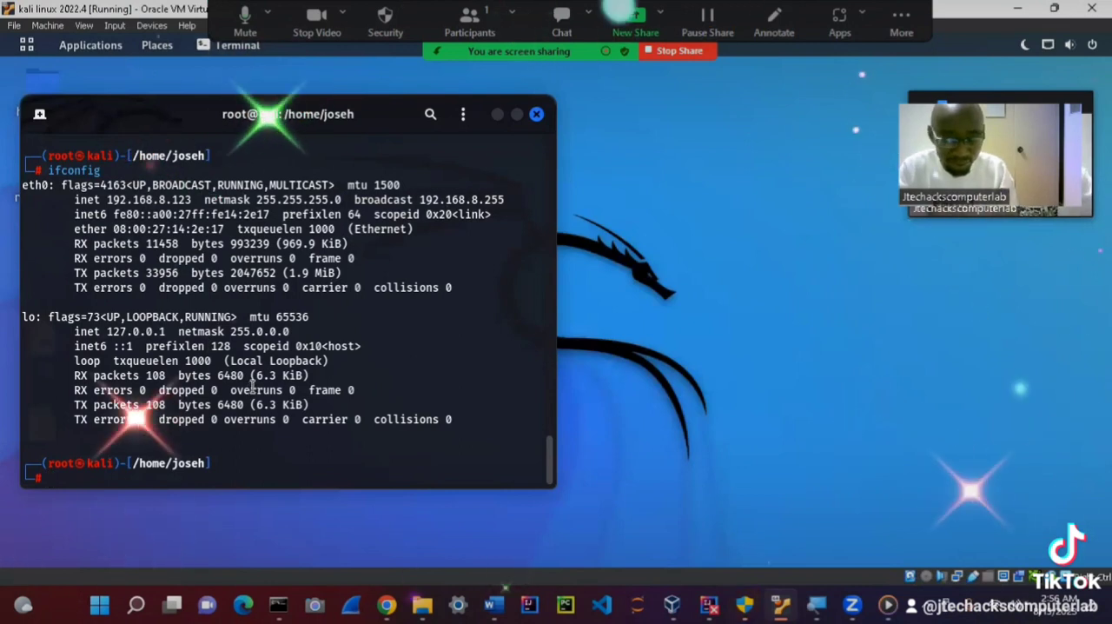
type("netdiscover")
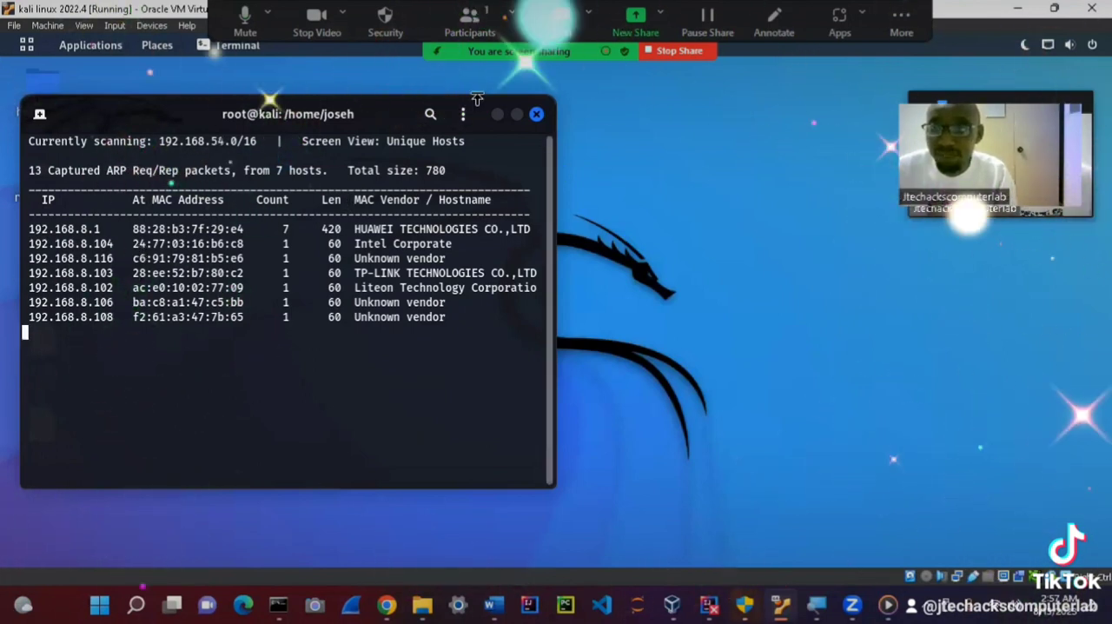
Place the netdiscover host list beside the second terminal's nmap scan of 192.168.8.1
left_click(899, 19)
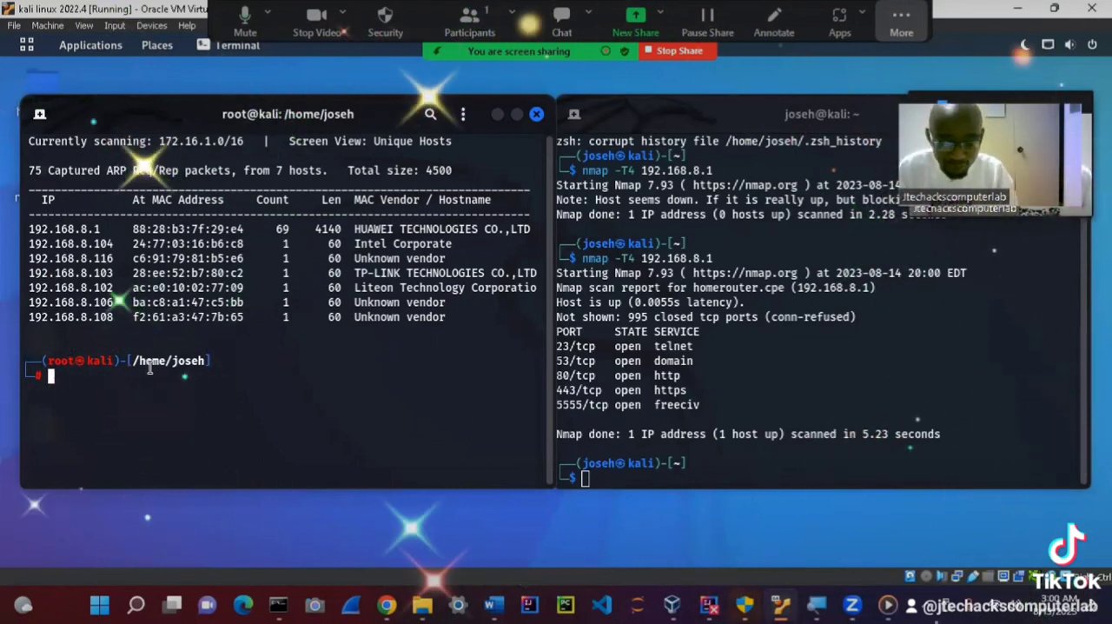
Run nmap -T4 192.168.9.1 -pn, which quits with a service-mask error, then start retyping the target address
type("netdiscover")
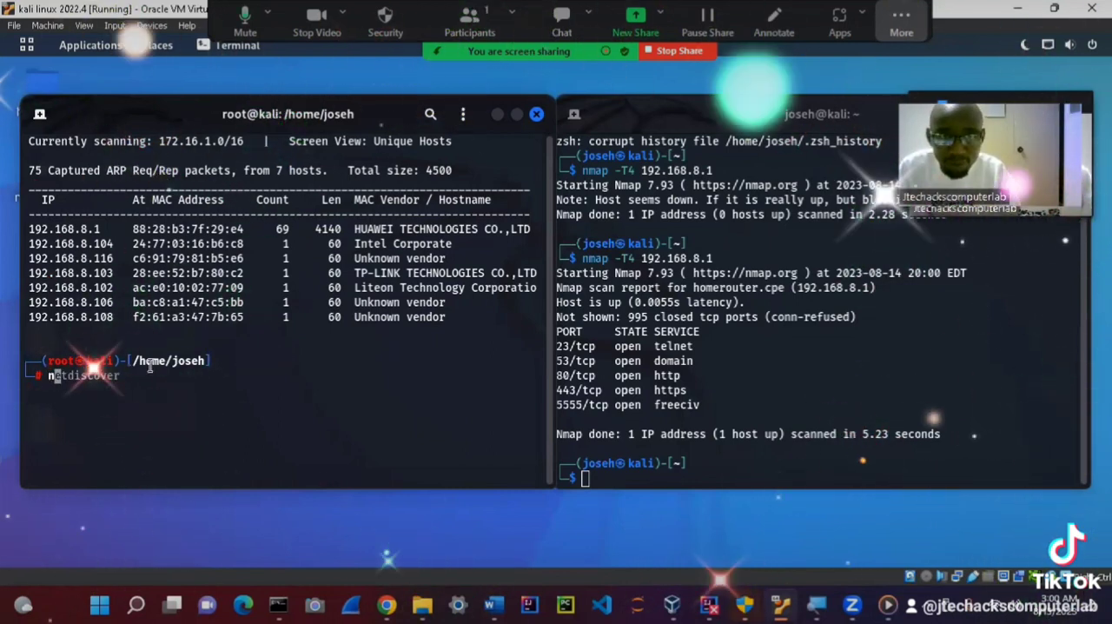
type("nmap -T4 192.168.9.1 -pn")
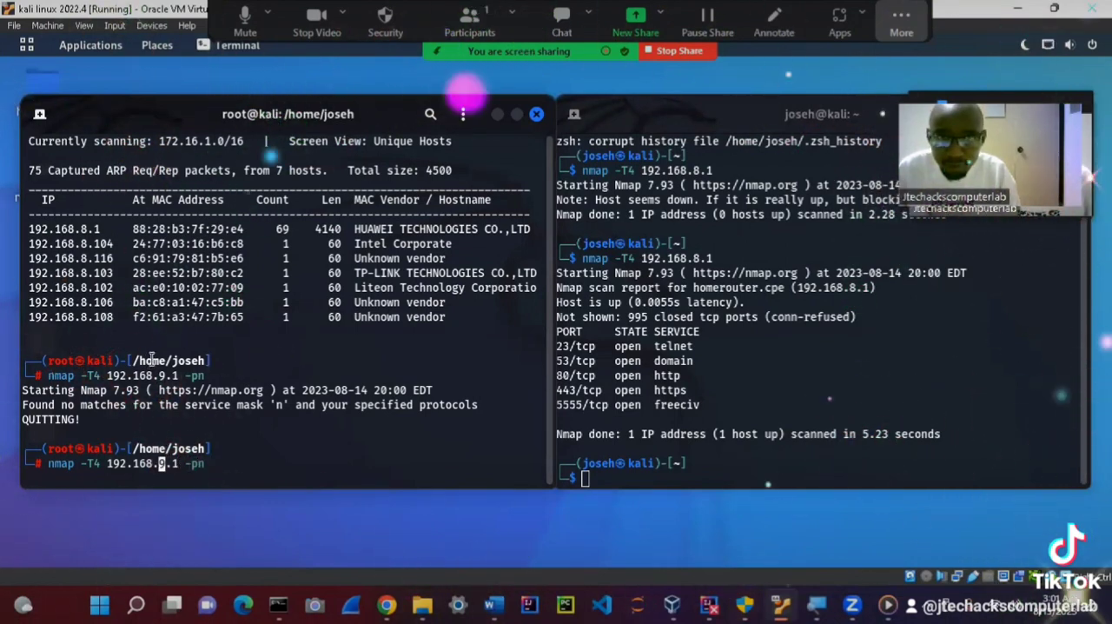
type("89")
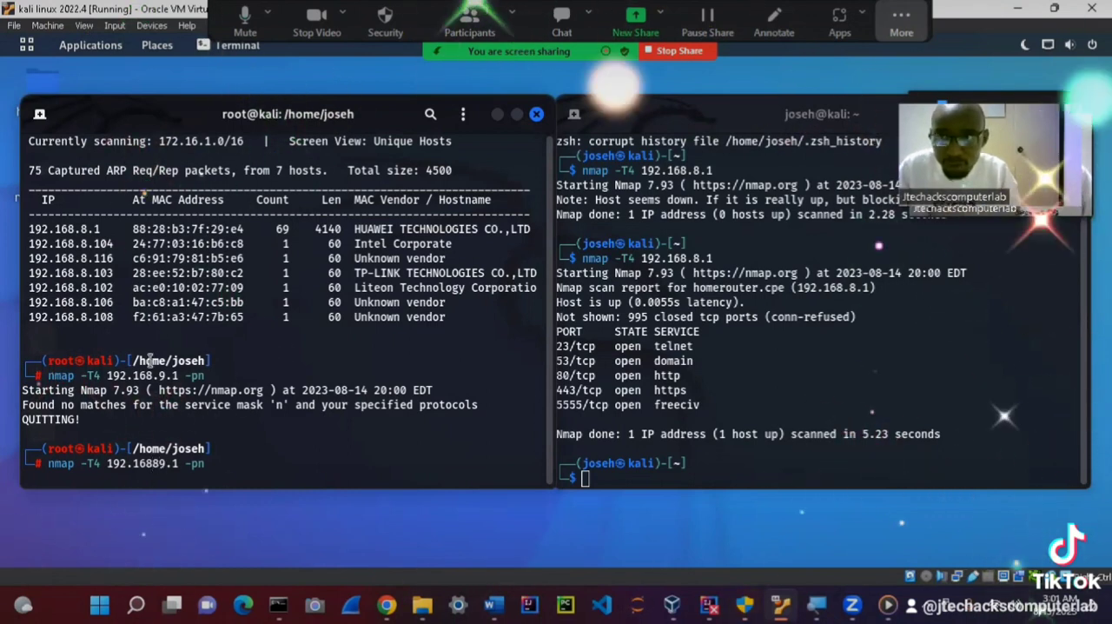